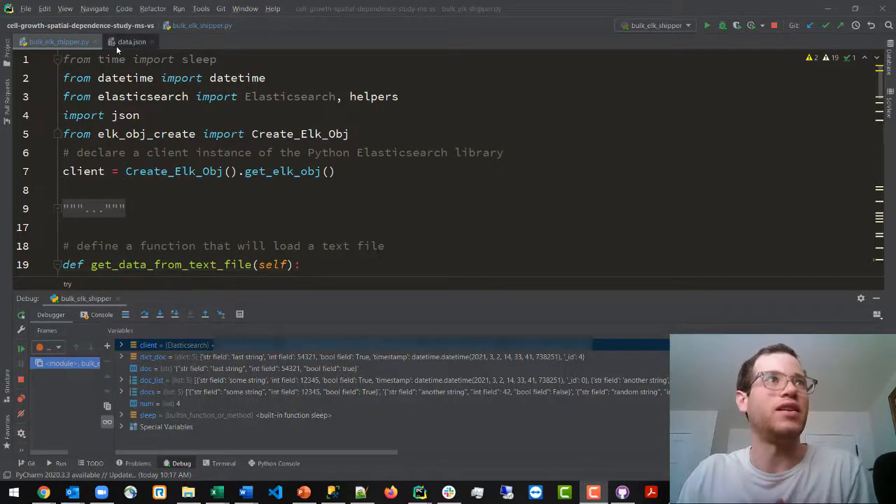
Step: Run GET some_index/_search in the Dev Tools console and review the five returned documents
left_click(132, 41)
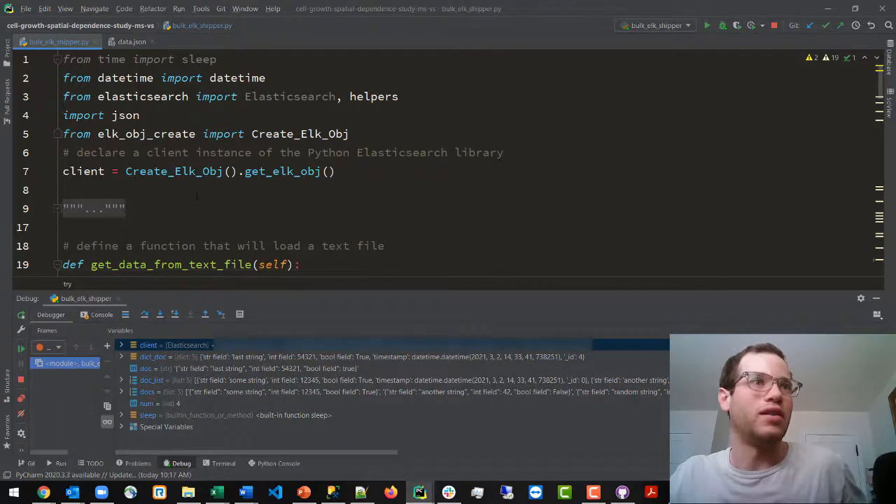
scroll("down", 3)
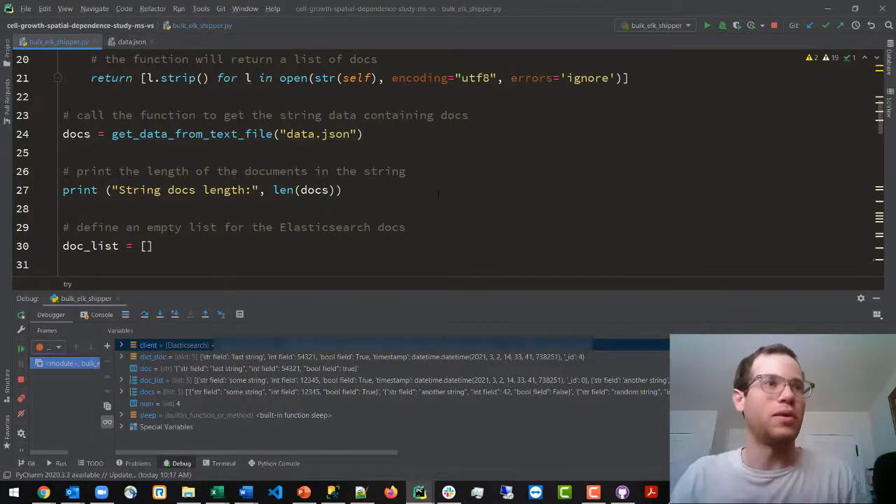
scroll("down", 3)
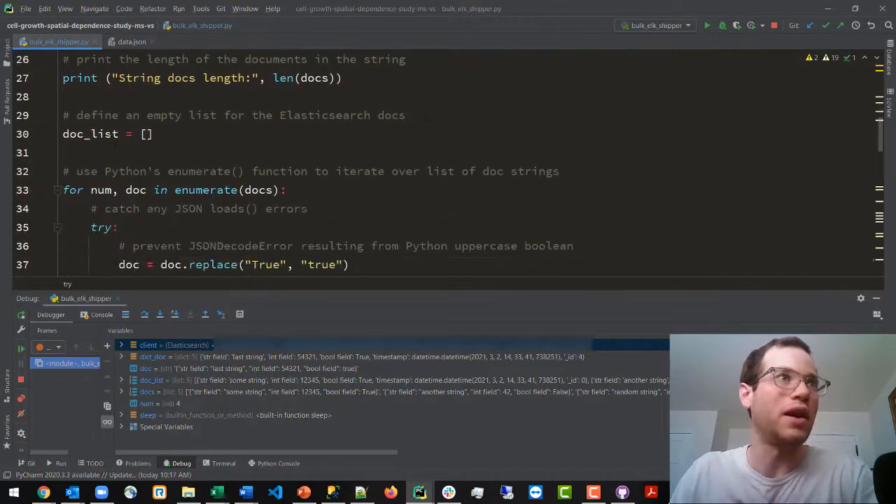
scroll("down", 3)
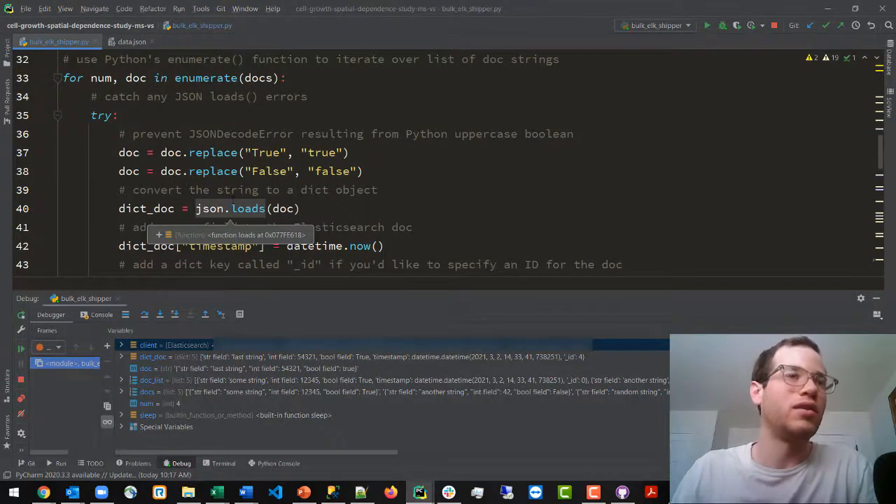
scroll("down", 3)
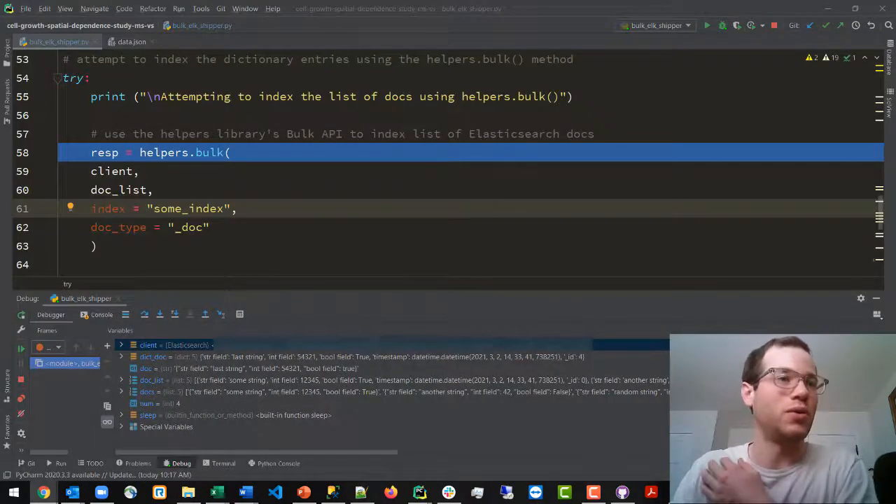
scroll("down", 3)
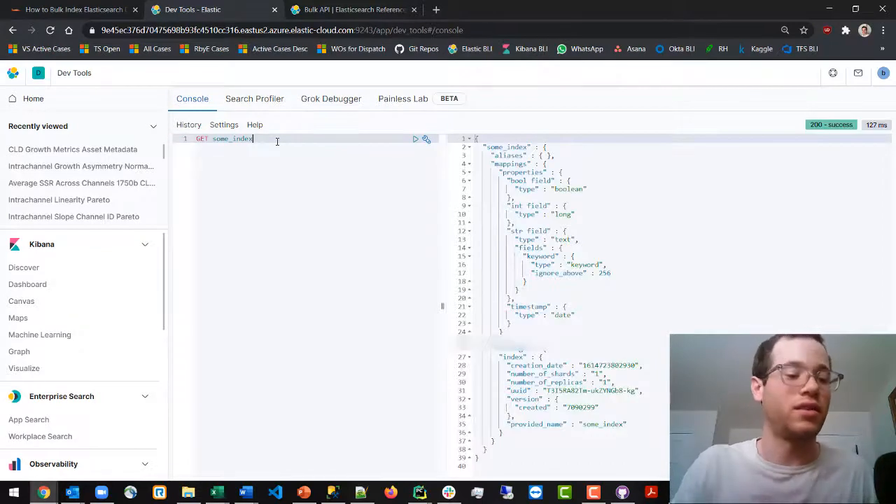
type("/_search")
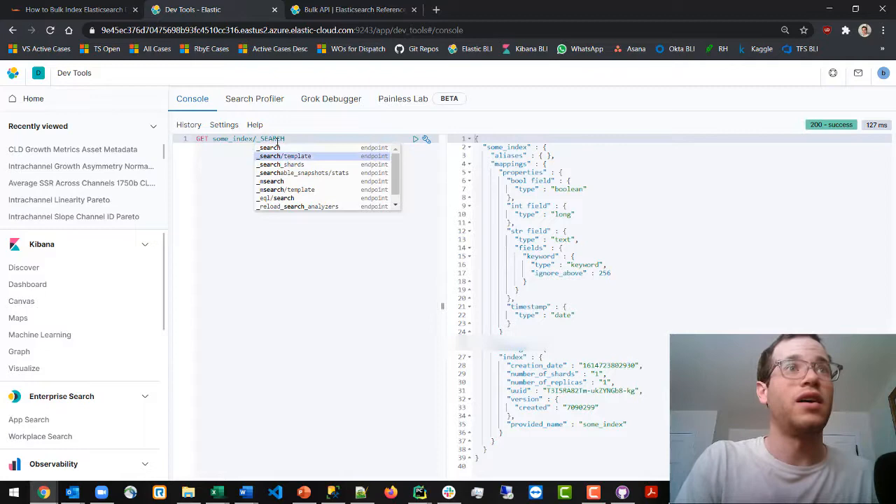
left_click(415, 139)
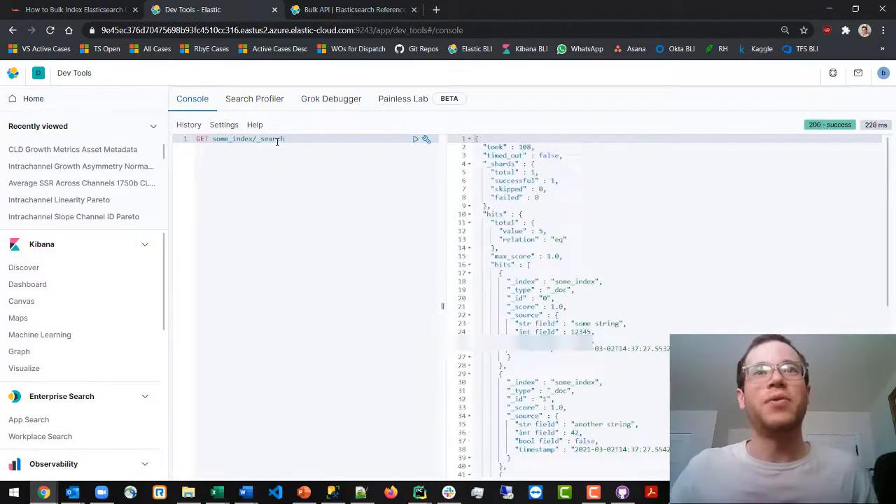
scroll("down", 3)
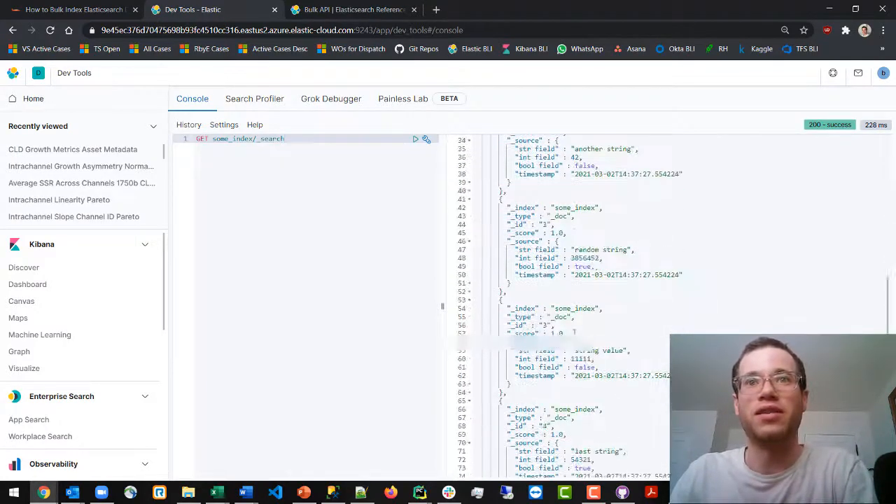